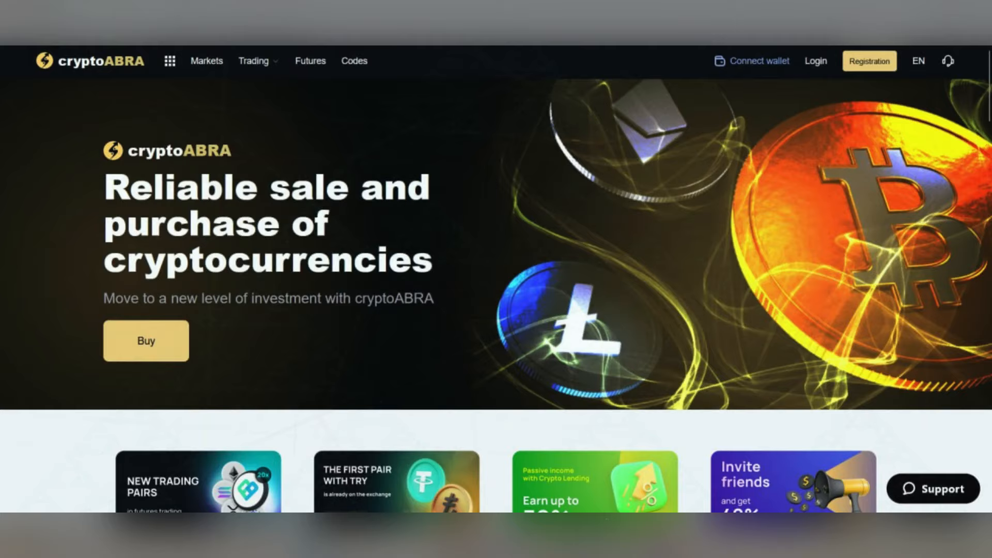
Step: Open the Registration form from the cryptoABRA top bar
{"action": "left_click", "coordinate": [868, 61]}
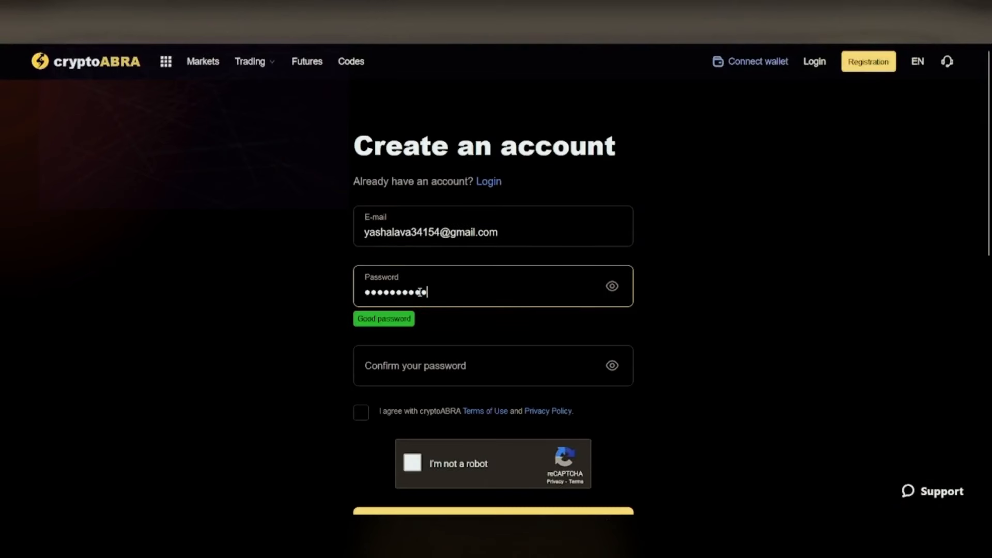
Step: Confirm the password, accept the Terms of Use and Privacy Policy, and submit registration
{"action": "left_click", "coordinate": [361, 412]}
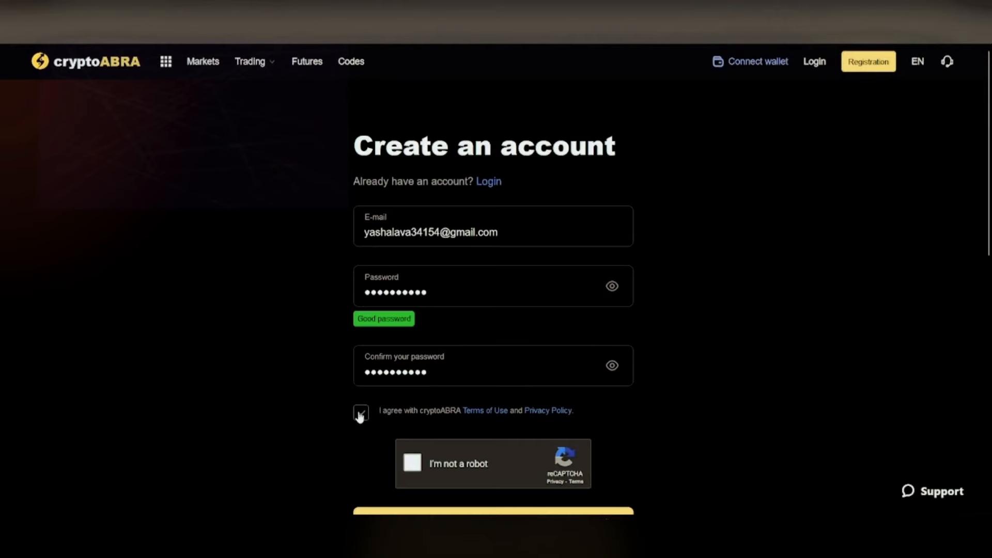
{"action": "left_click", "coordinate": [412, 463]}
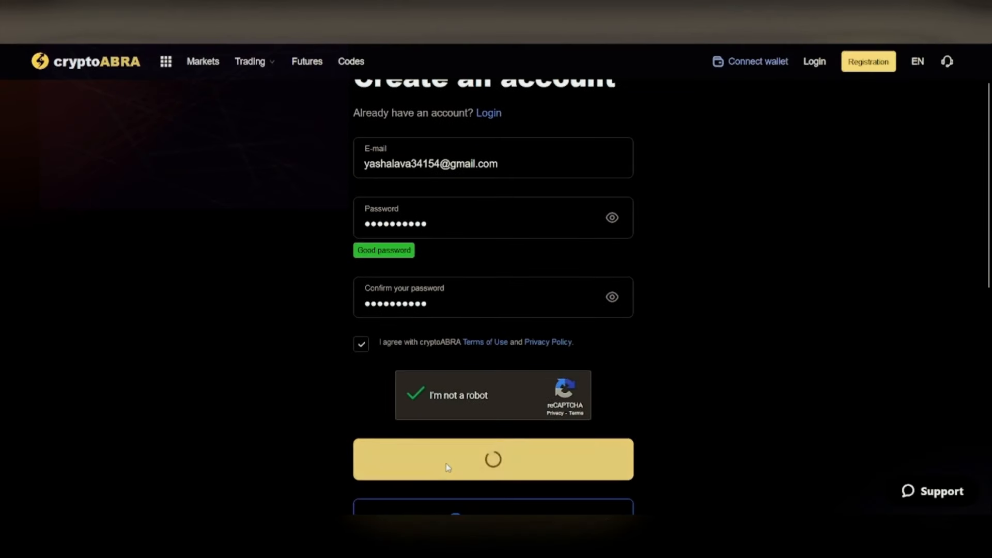
{"action": "left_click", "coordinate": [493, 459]}
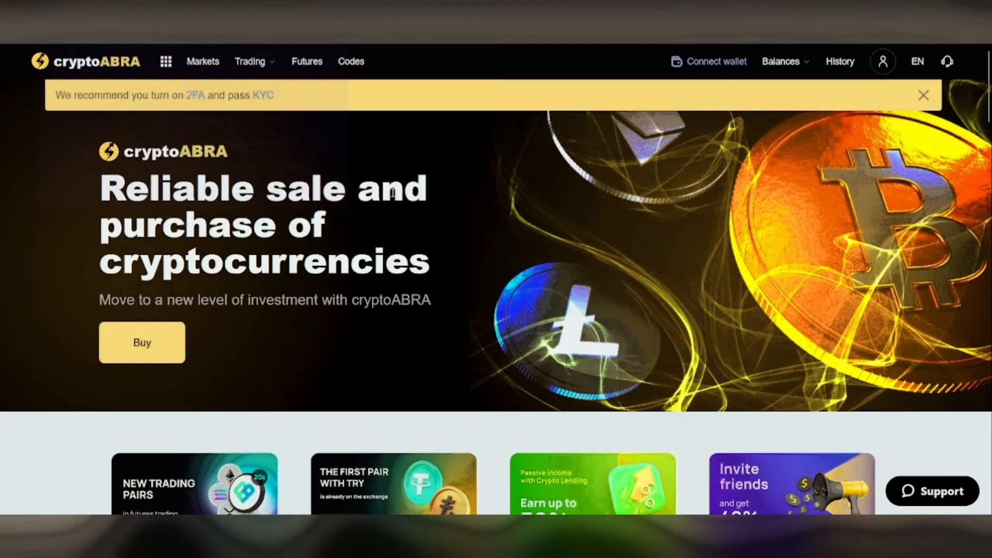
Step: Scroll down the signed-in cryptoABRA homepage
{"action": "scroll", "scroll_direction": "down", "scroll_amount": 3}
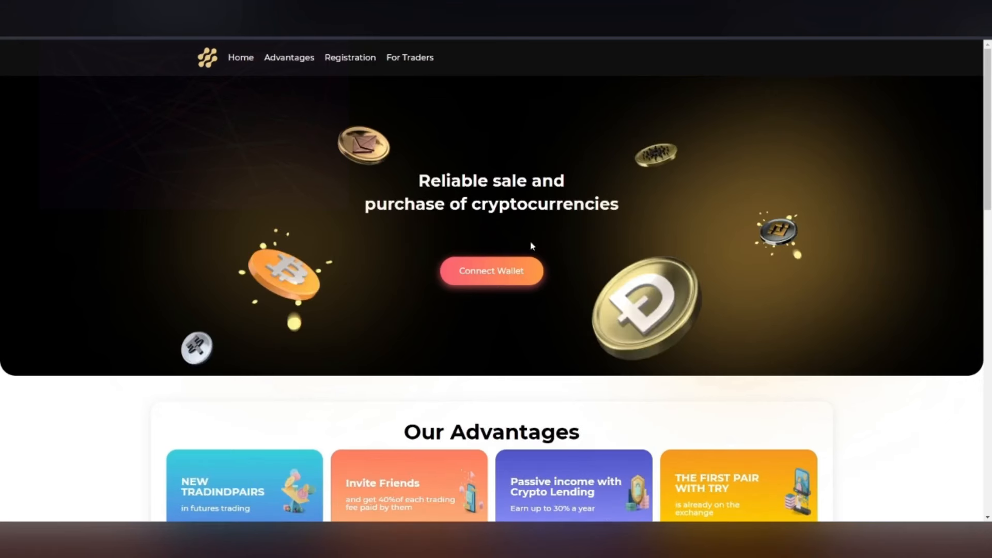
Step: Connect MetaMask Account 1 to the linked trading site and approve the connection
{"action": "left_click", "coordinate": [490, 271]}
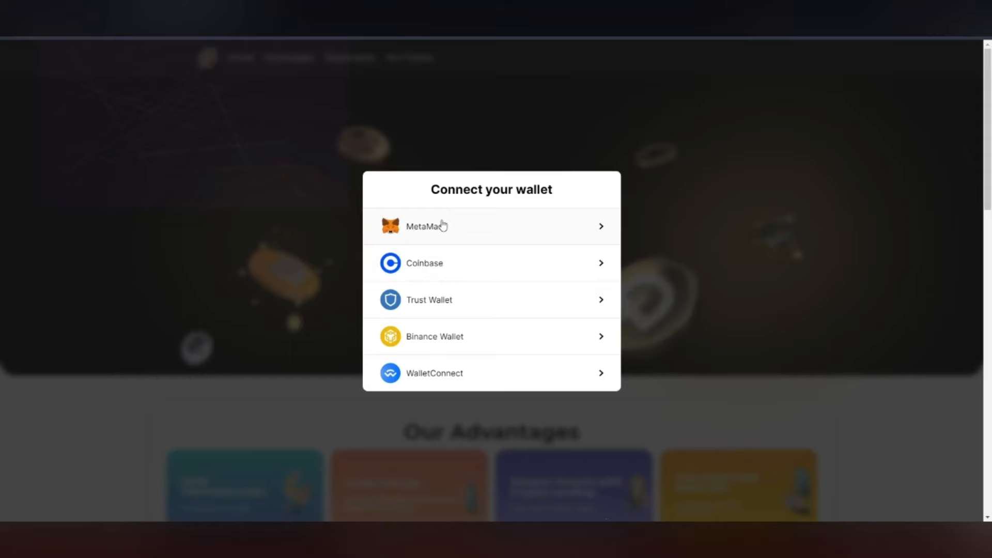
{"action": "left_click", "coordinate": [425, 226]}
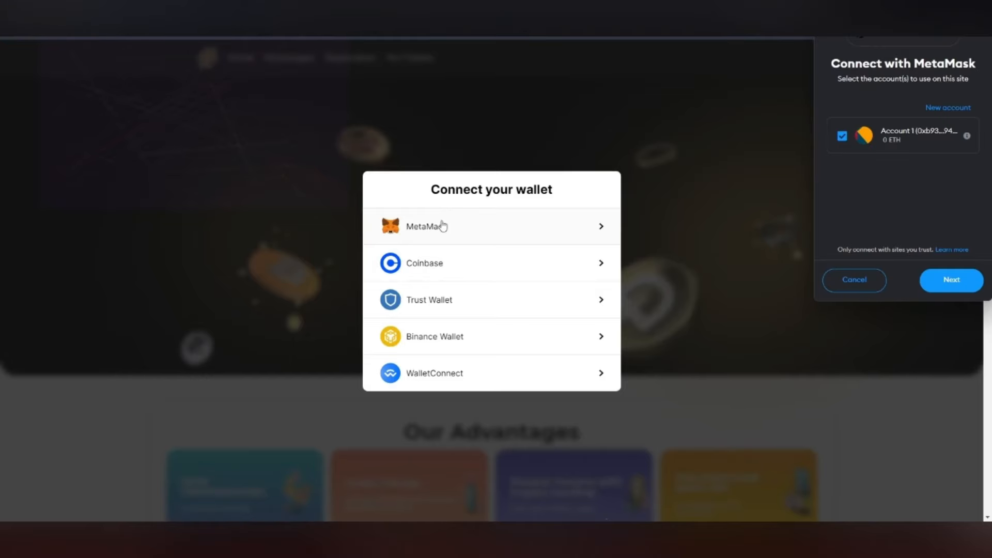
{"action": "left_click", "coordinate": [950, 279]}
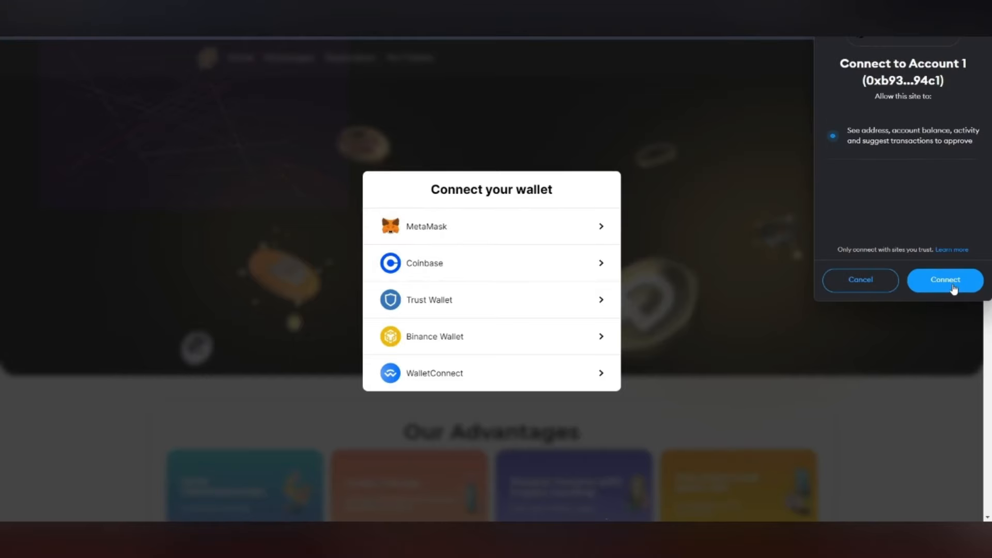
{"action": "left_click", "coordinate": [943, 279]}
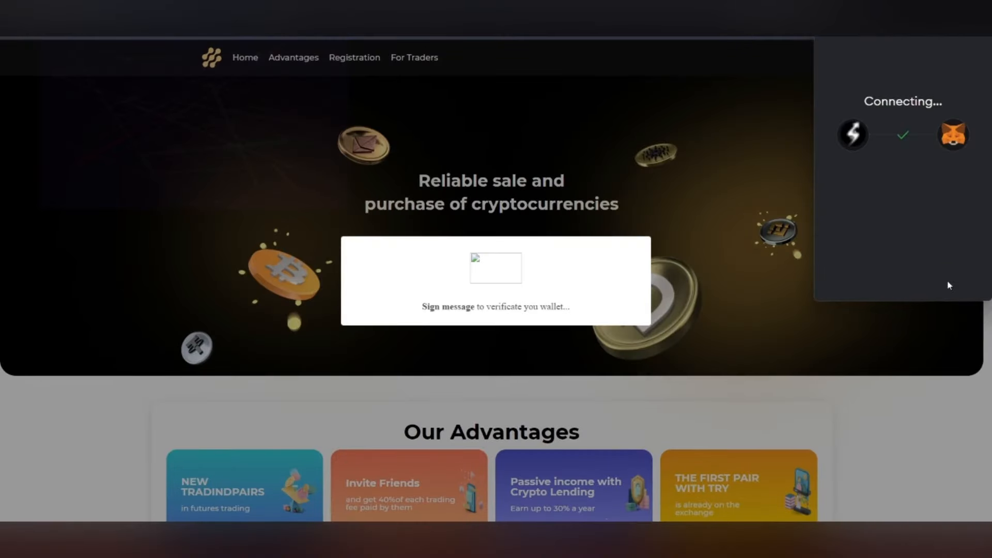